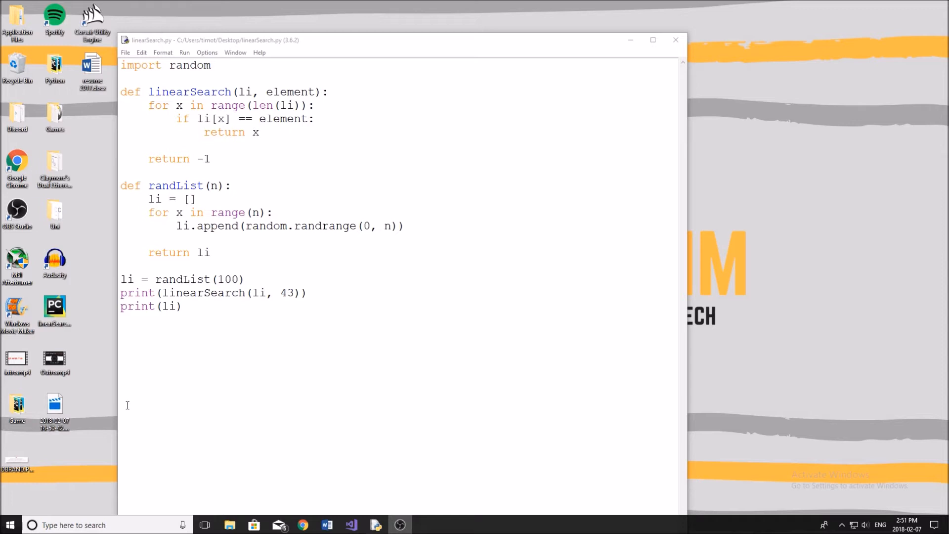
- Run linearSearch.py, then select the found index 22 in the shell output
{"action": "left_click_drag", "start_coordinate": [148, 212], "coordinate": [210, 253]}
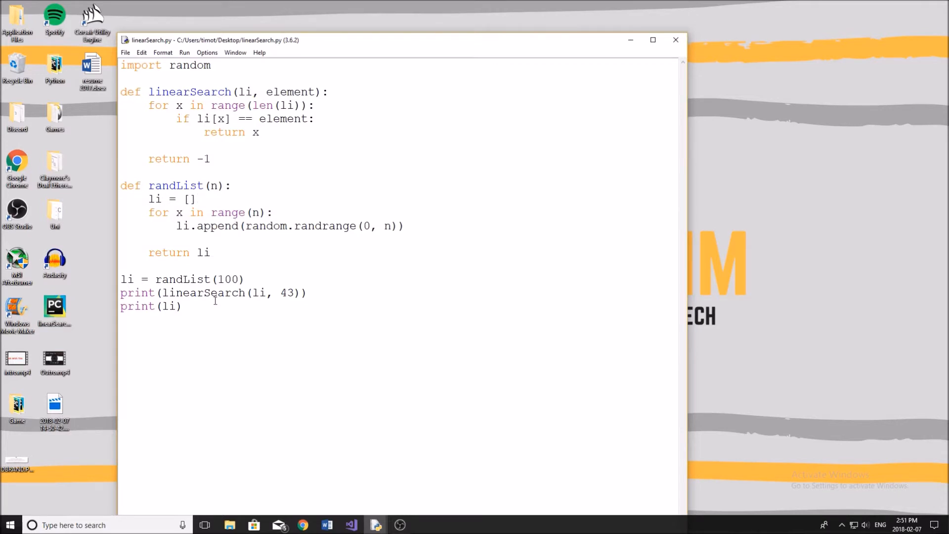
{"action": "left_click", "coordinate": [195, 199]}
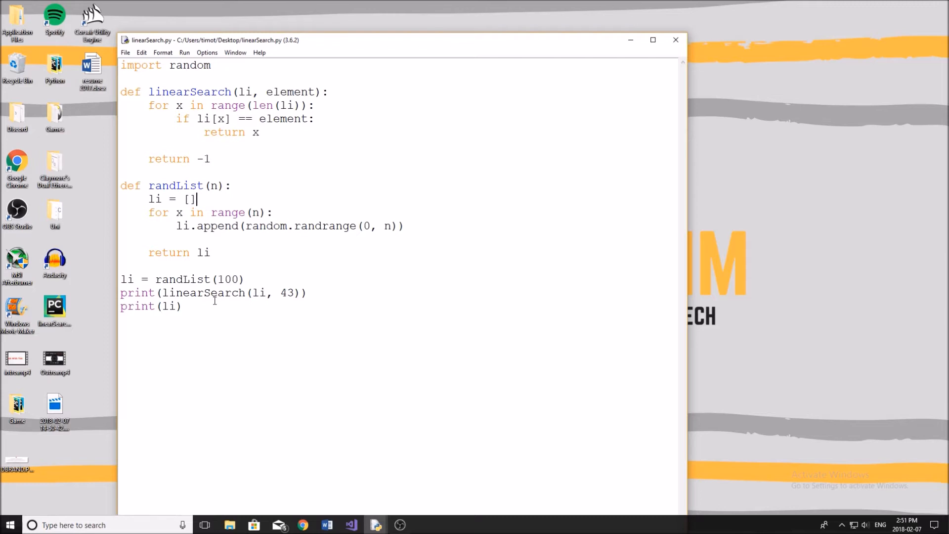
{"action": "mouse_move", "coordinate": [213, 305]}
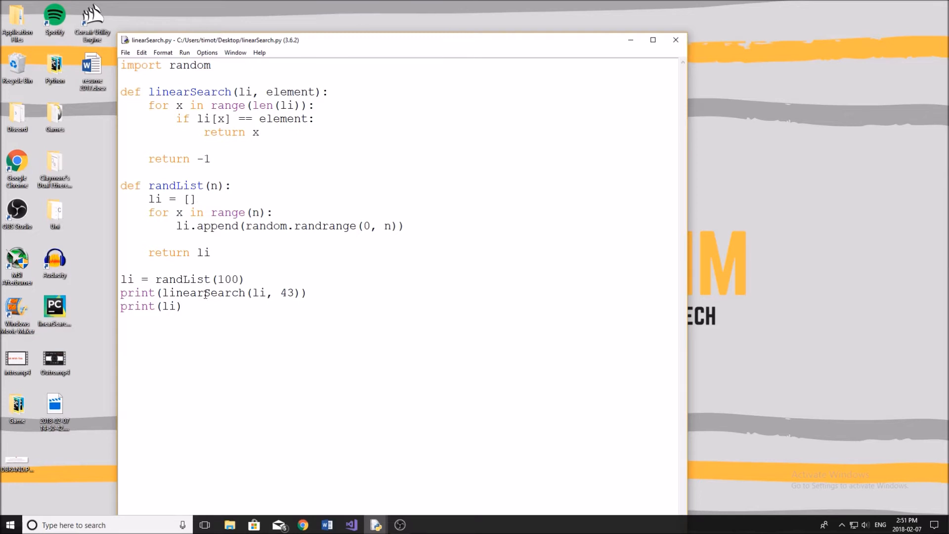
{"action": "key", "text": "F5"}
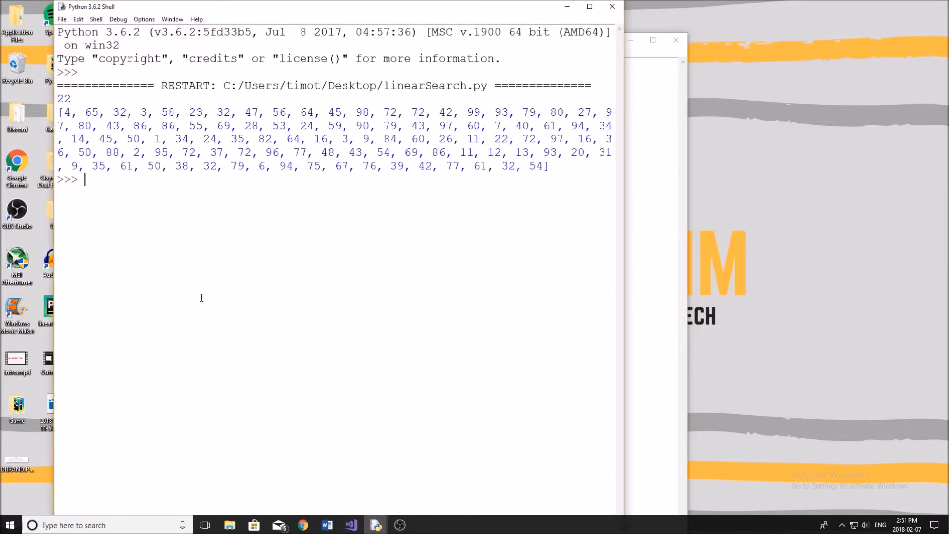
{"action": "mouse_move", "coordinate": [449, 8]}
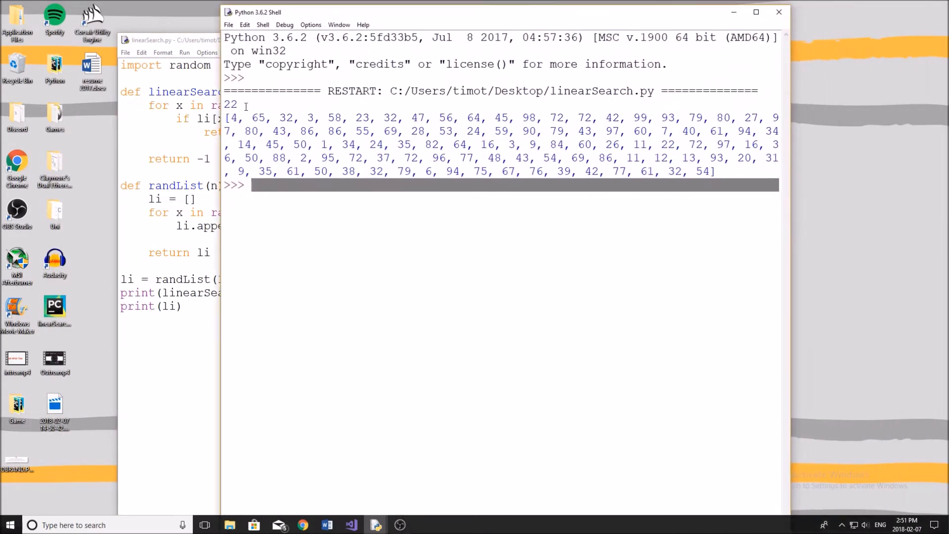
{"action": "double_click", "coordinate": [230, 105]}
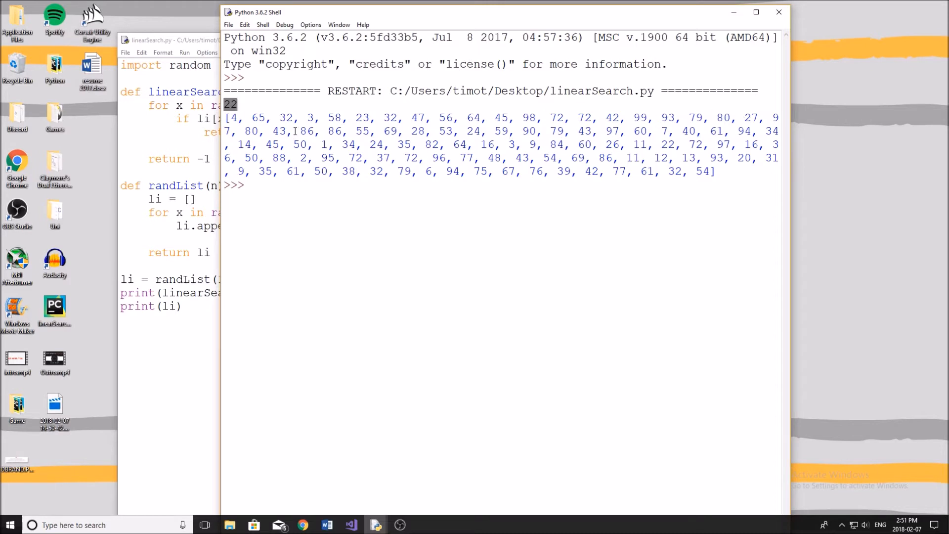
{"action": "mouse_move", "coordinate": [560, 131]}
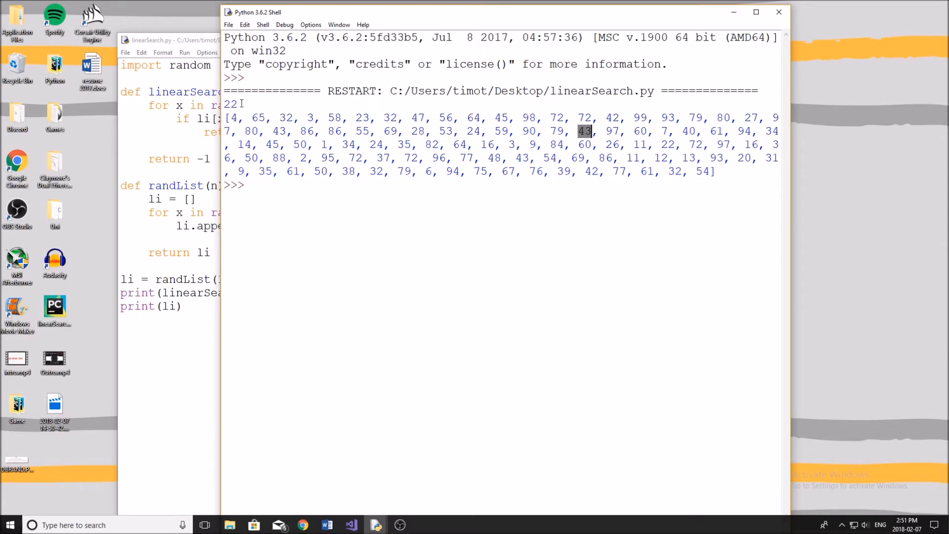
{"action": "mouse_move", "coordinate": [695, 27]}
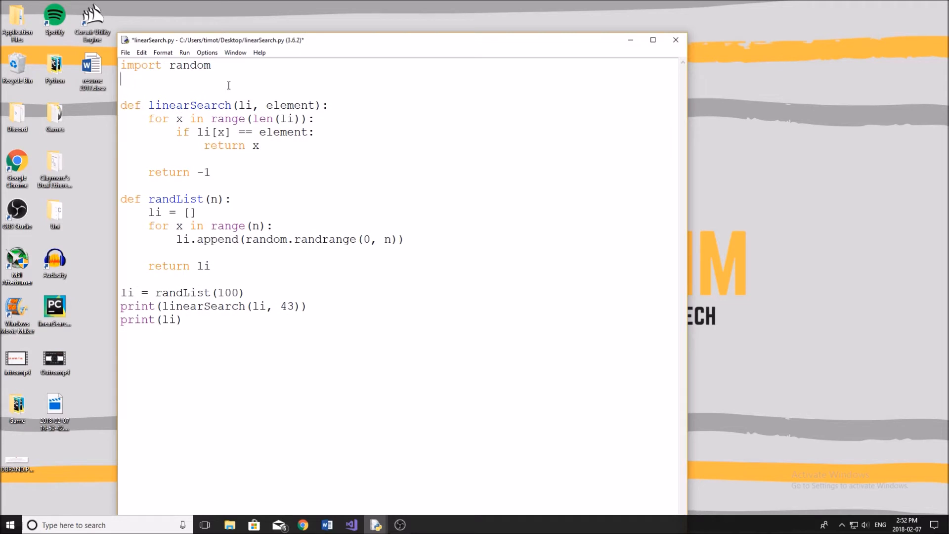
- Enter [1,4,3,5,6,8,1,2] under import random and select one of its numbers
{"action": "type", "text": "[1,]"}
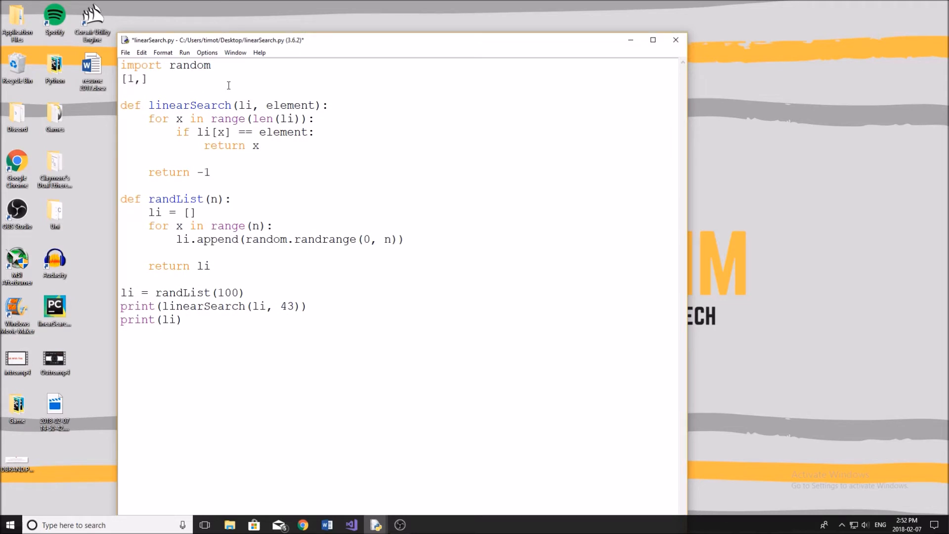
{"action": "type", "text": "4,3,5,6,"}
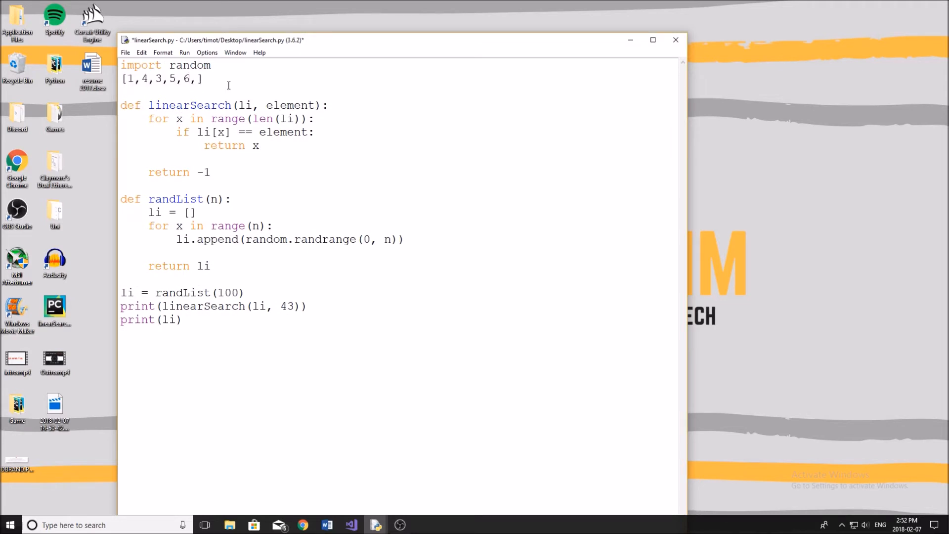
{"action": "type", "text": "8,1,2"}
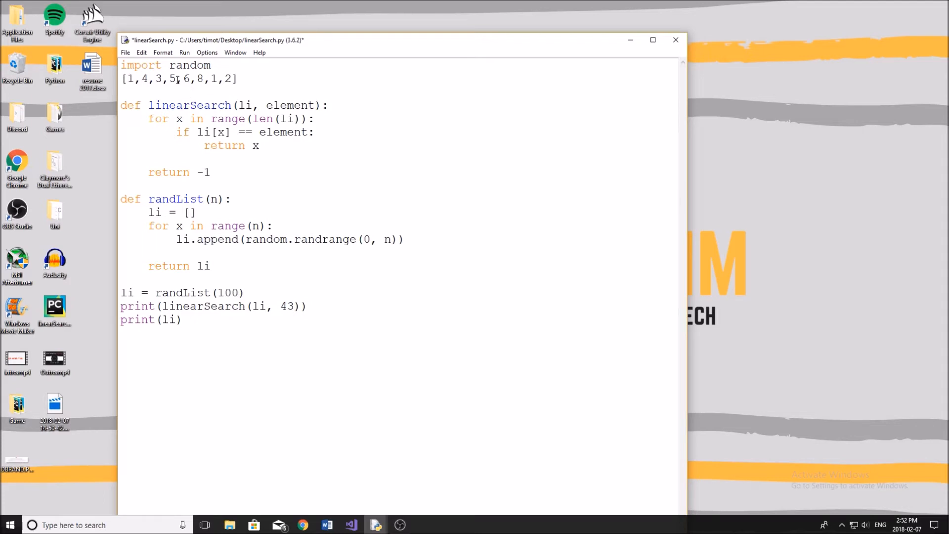
{"action": "double_click", "coordinate": [173, 78]}
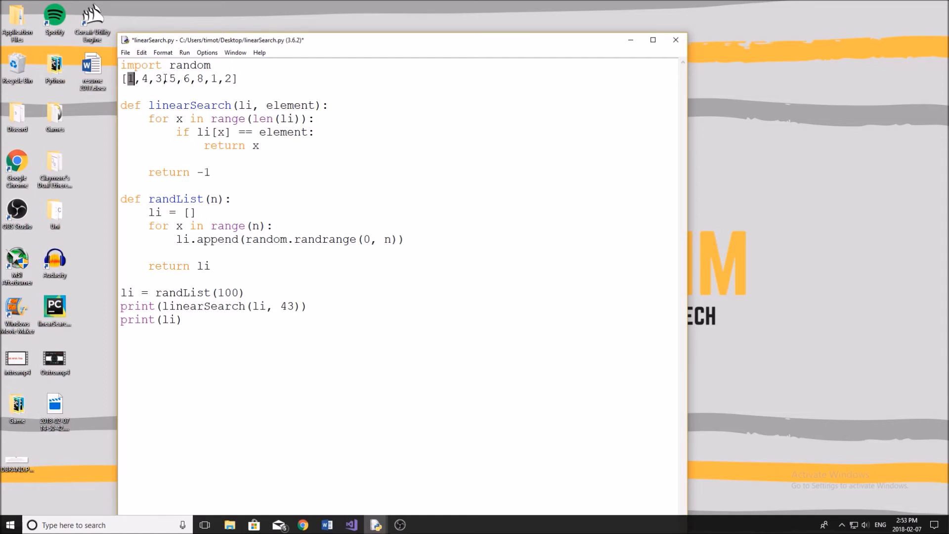
- Highlight the example list and the li parameter, then select code around return -1
{"action": "left_click_drag", "start_coordinate": [154, 79], "coordinate": [205, 78]}
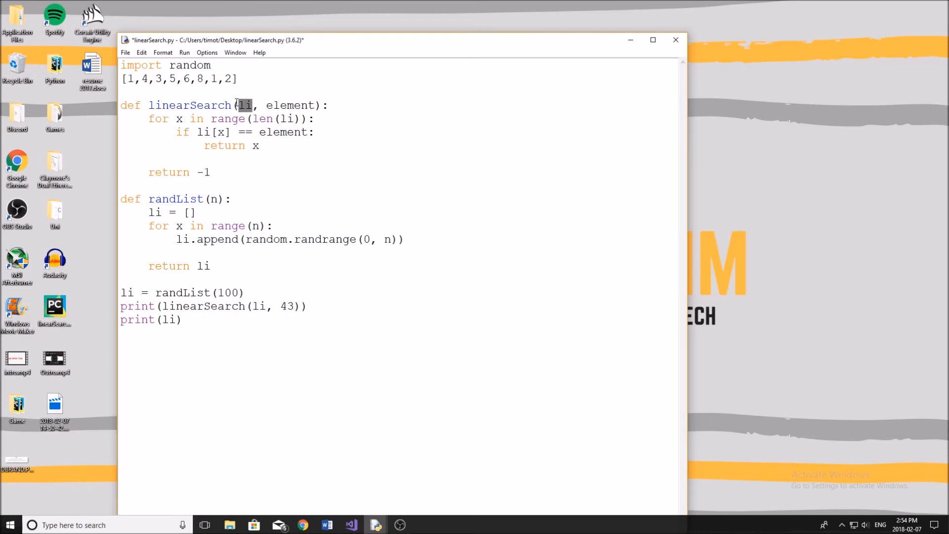
{"action": "double_click", "coordinate": [290, 105]}
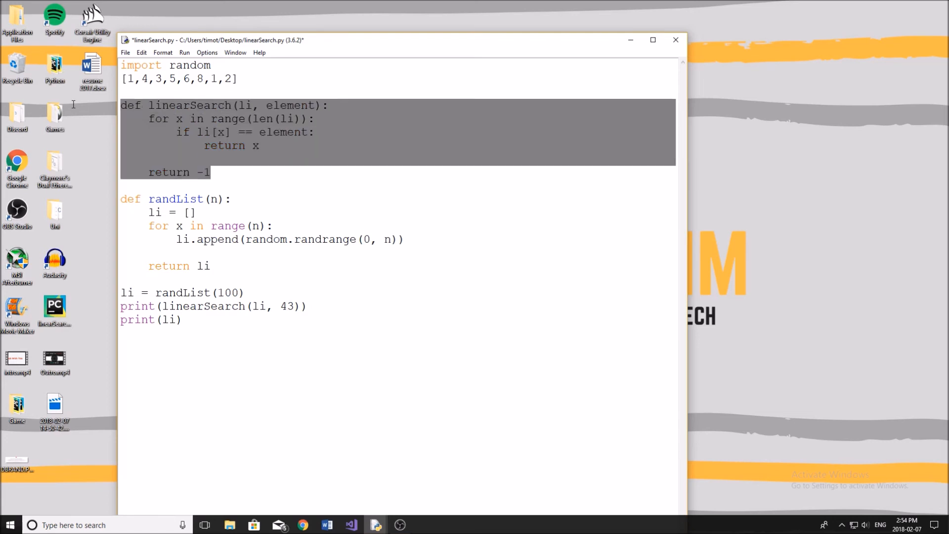
{"action": "left_click", "coordinate": [235, 182]}
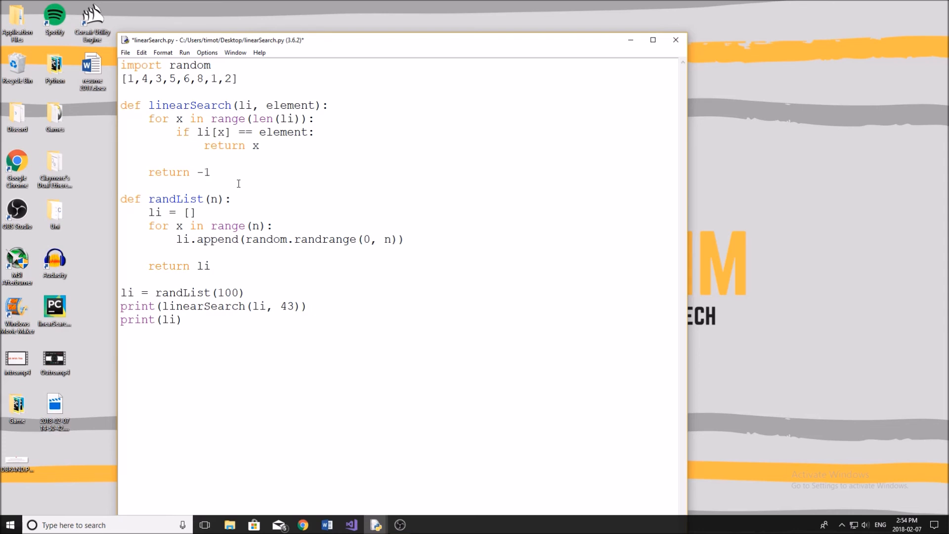
{"action": "left_click", "coordinate": [211, 172]}
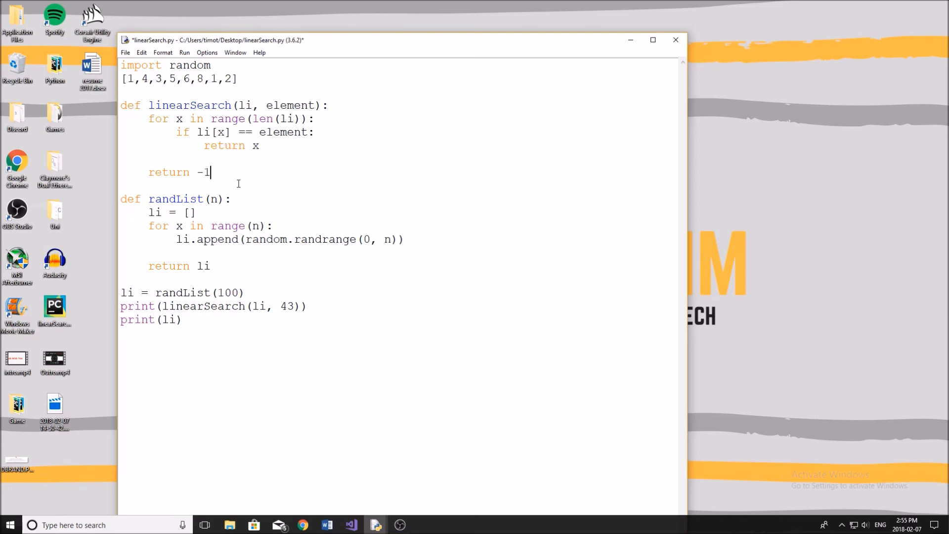
{"action": "left_click_drag", "start_coordinate": [149, 119], "coordinate": [141, 163]}
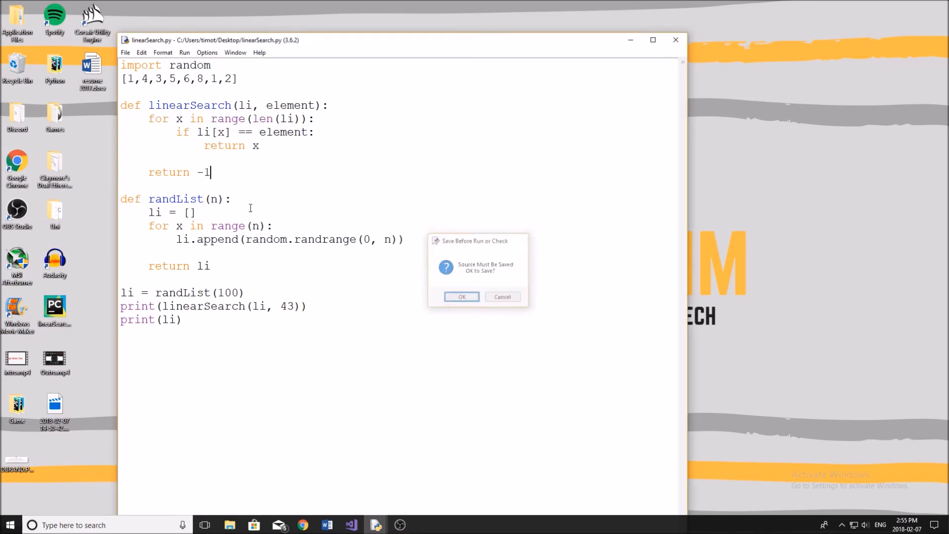
- Save linearSearch.py when prompted and rerun it, printing index 13
{"action": "left_click", "coordinate": [461, 296]}
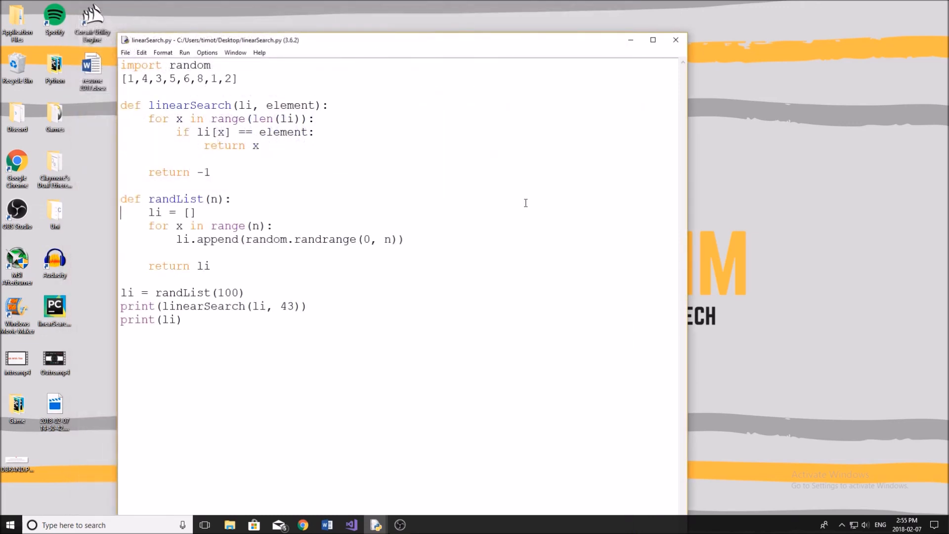
{"action": "key", "text": "F5"}
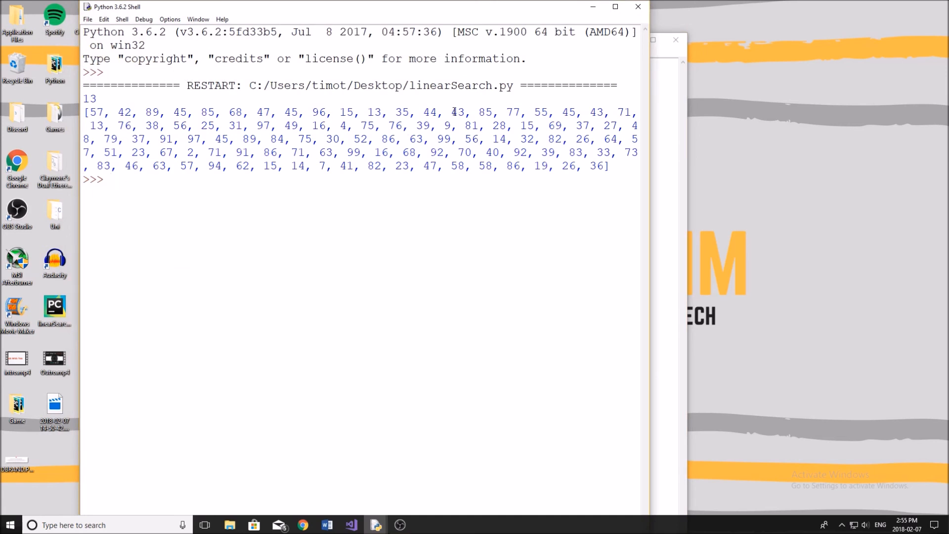
- Select 43 in the shell output and return to the linearSearch.py editor
{"action": "double_click", "coordinate": [458, 113]}
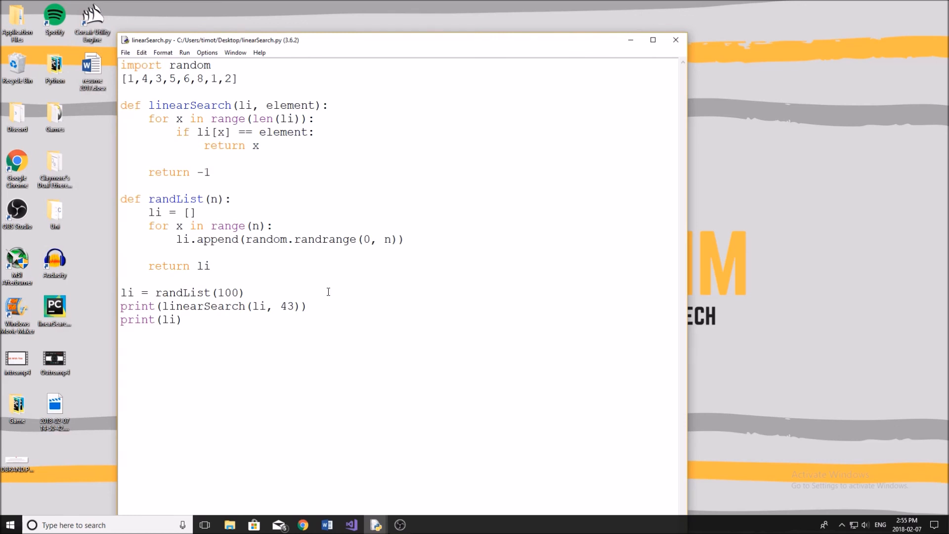
{"action": "left_click", "coordinate": [121, 266]}
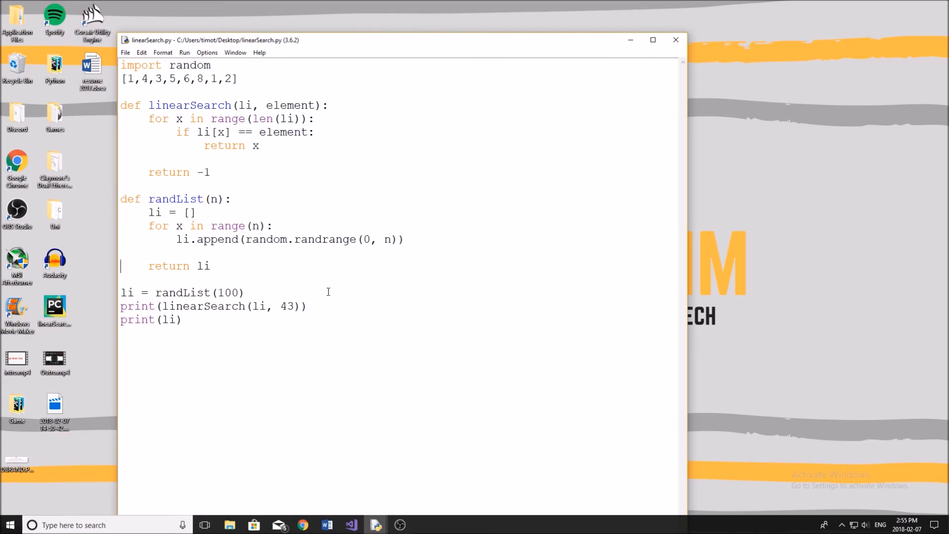